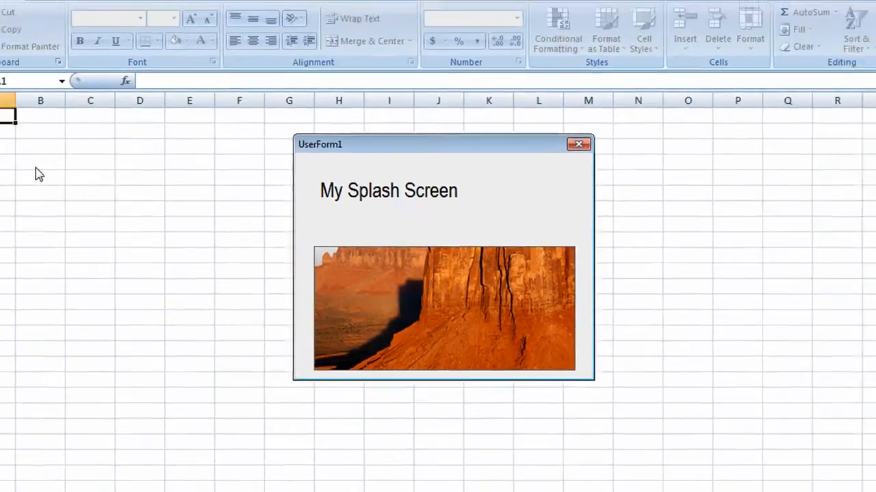
- Let the My Splash Screen form close, leaving the blank New WorkBook worksheet
left_click(579, 144)
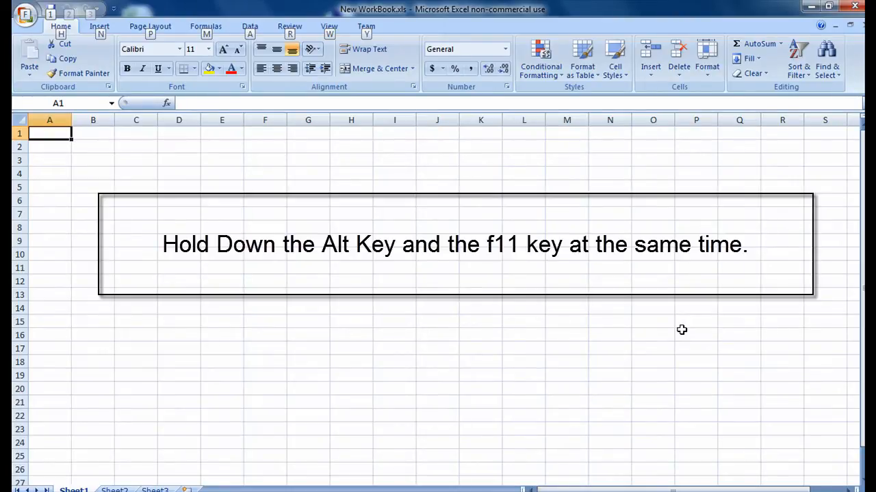
- In the VBA editor, show the Project Explorer and bring up VBAProject's Insert choices
key("alt+f11")
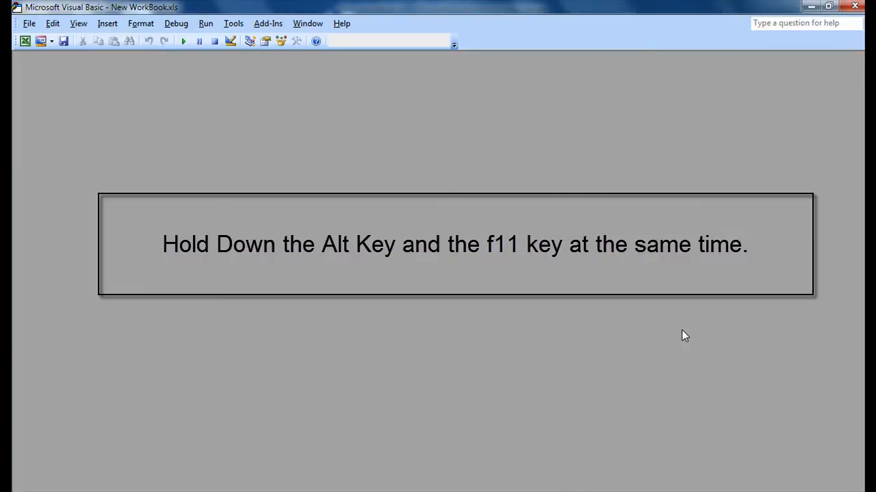
left_click(78, 23)
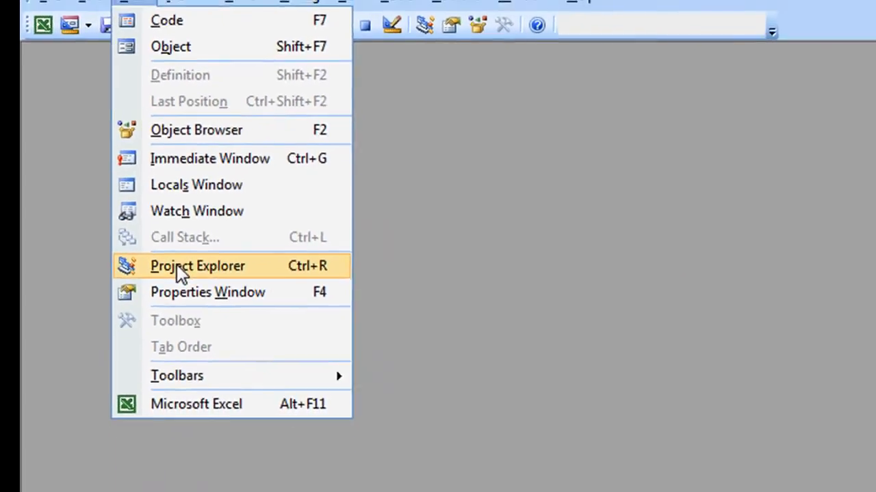
left_click(197, 266)
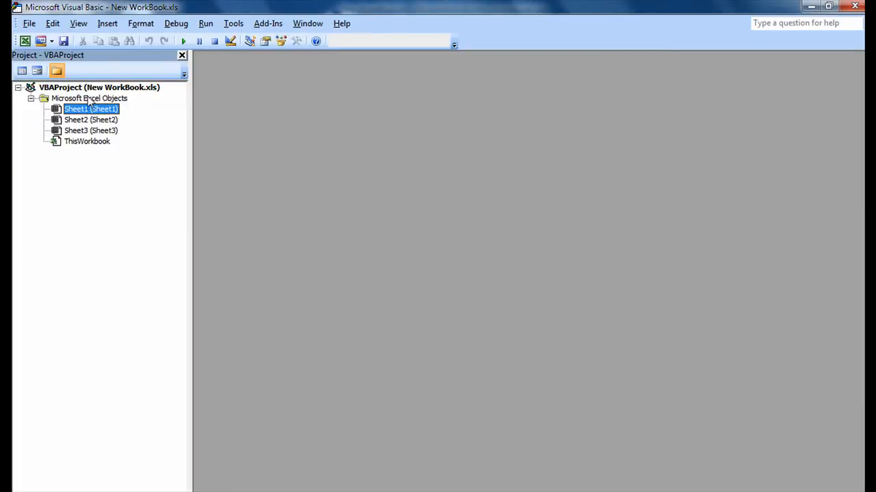
right_click(99, 87)
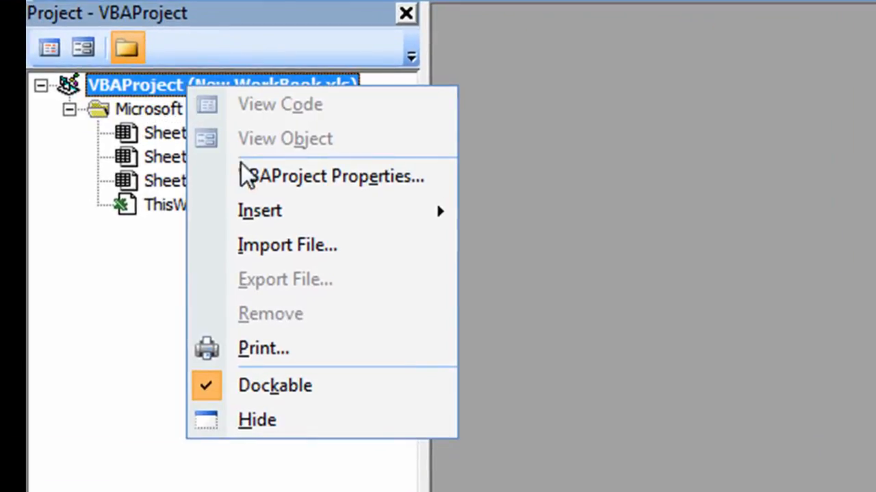
mouse_move(260, 210)
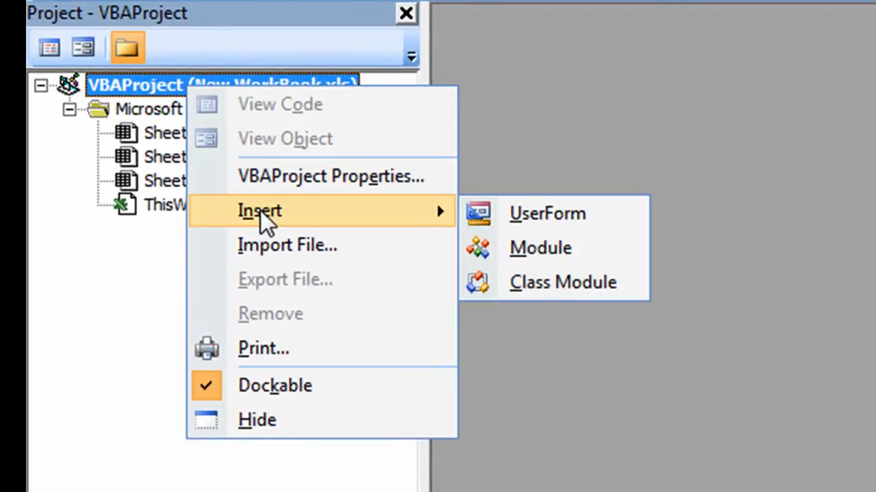
mouse_move(547, 213)
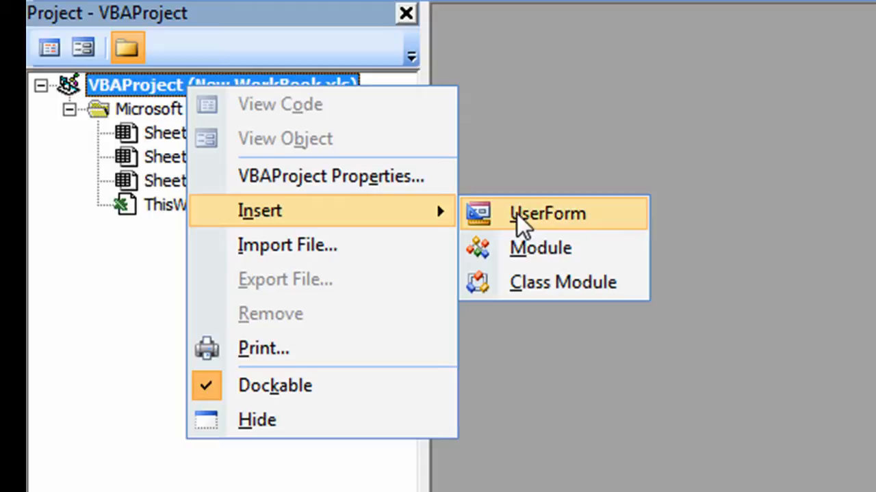
- Insert UserForm1 and draw a wide label across the top of the form
left_click(547, 212)
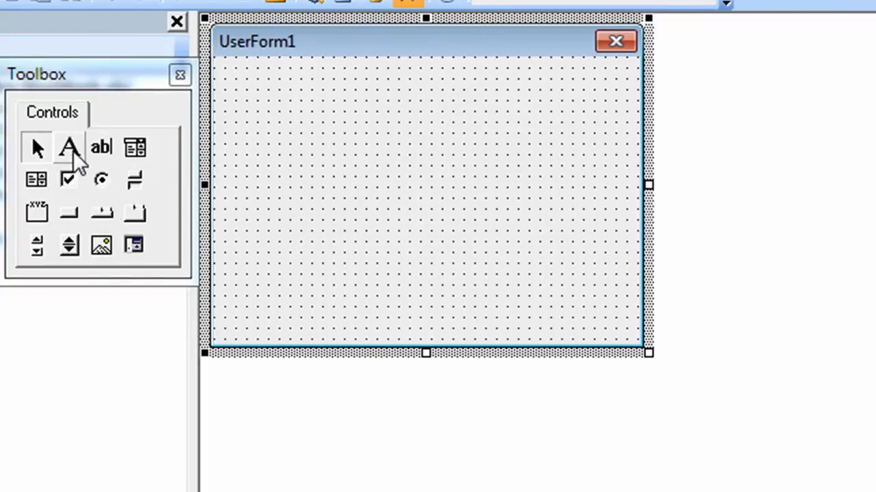
left_click(68, 146)
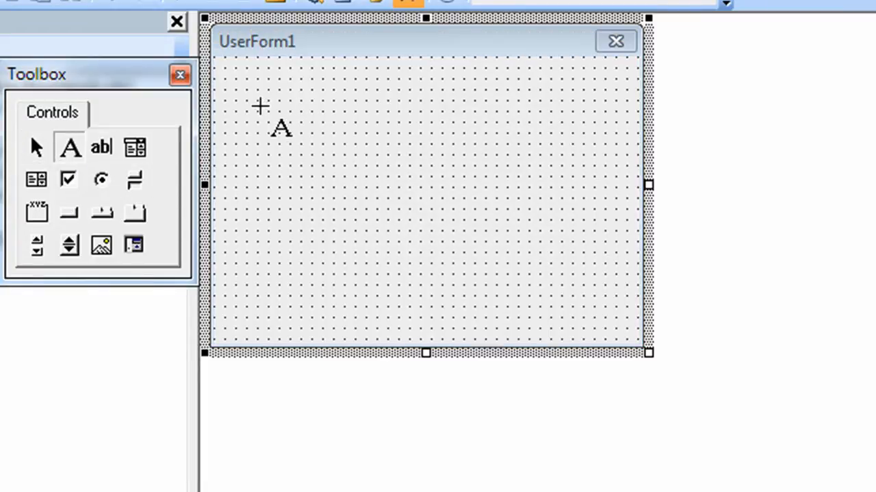
left_click_drag(258, 106, 520, 163)
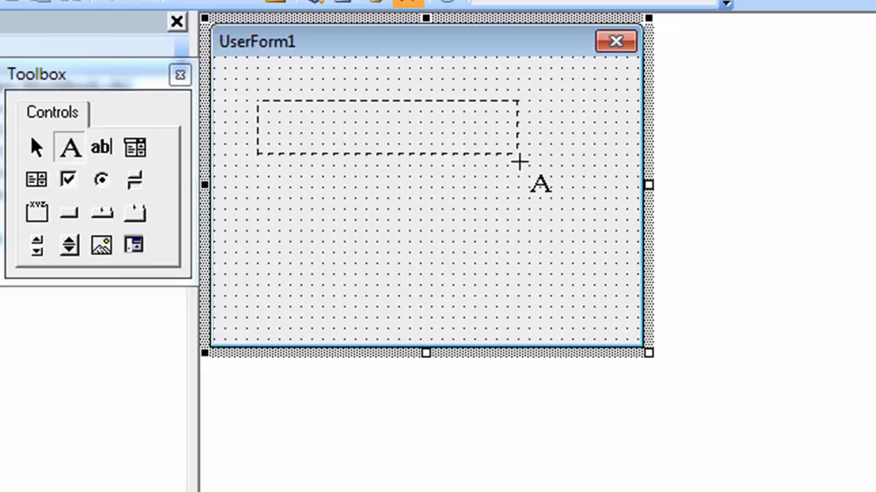
left_click_drag(257, 102, 520, 157)
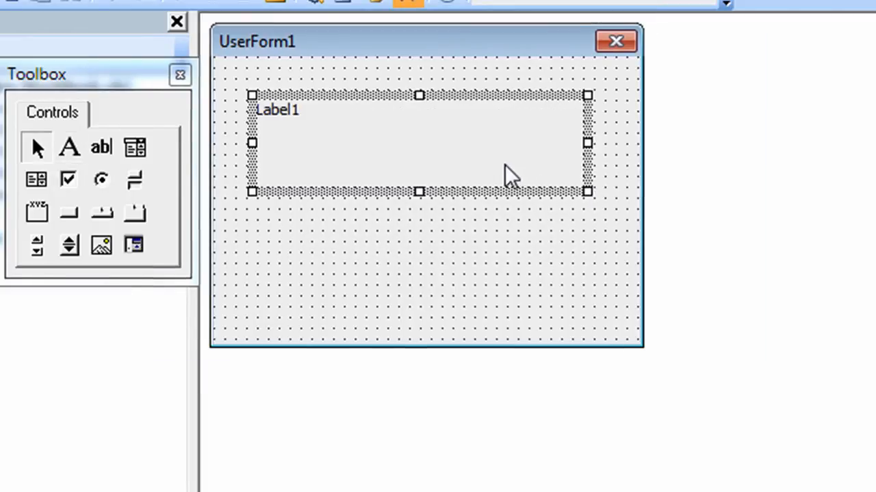
- Change the label's caption to 'My Splash Screen'
double_click(417, 143)
type("My S")
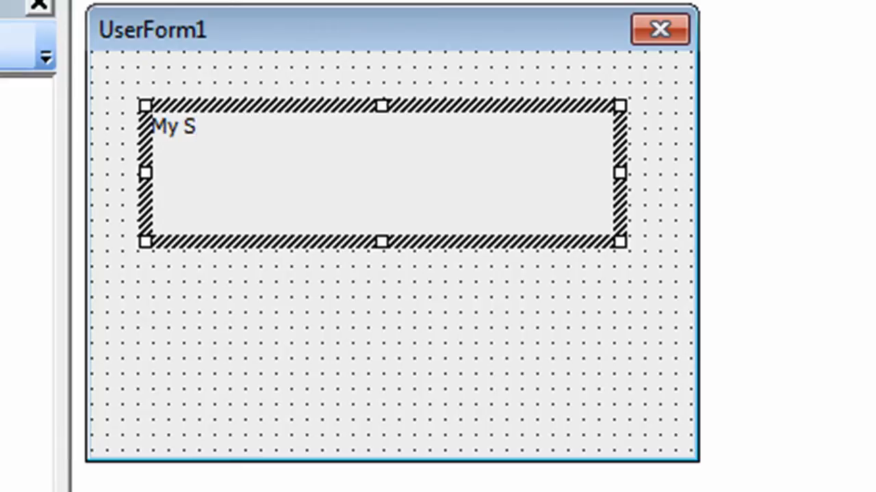
type("plash Scr")
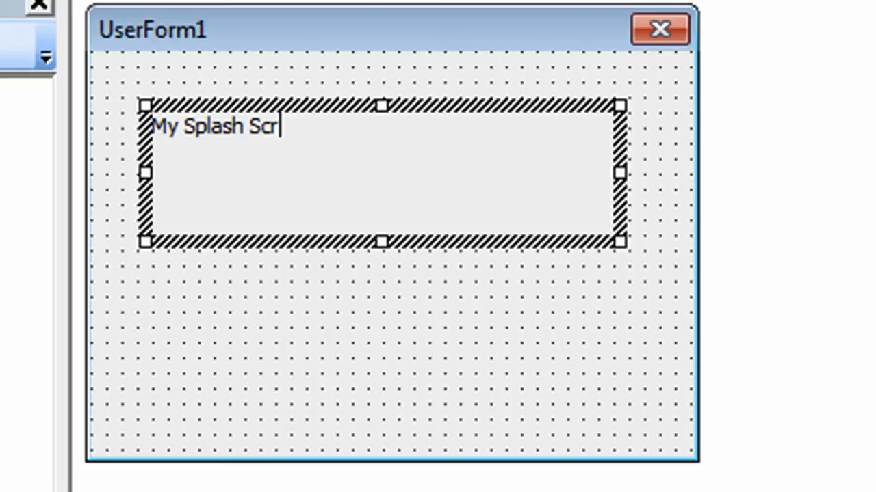
type("een")
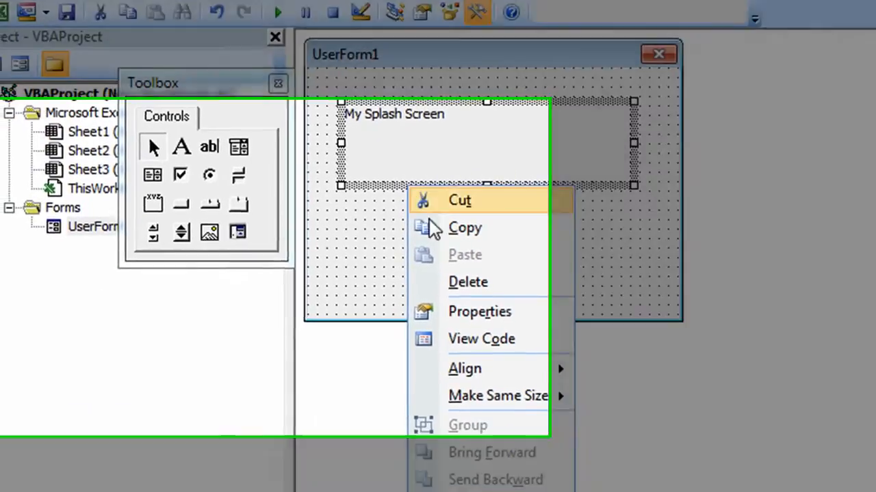
- Set the My Splash Screen label's font size to 20 through its Font property
left_click(479, 311)
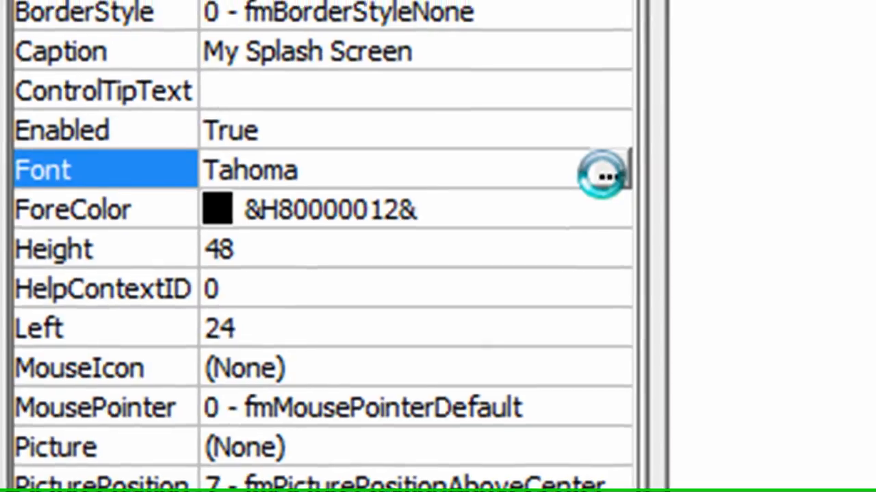
left_click(601, 174)
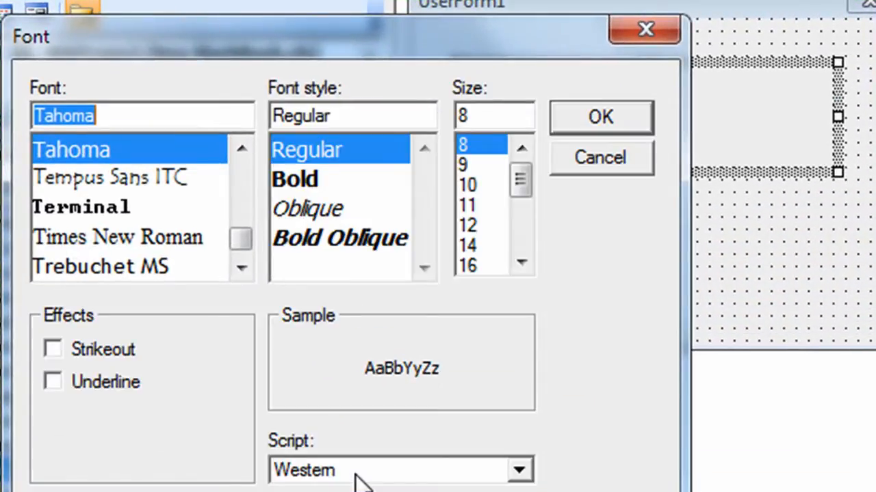
mouse_move(472, 246)
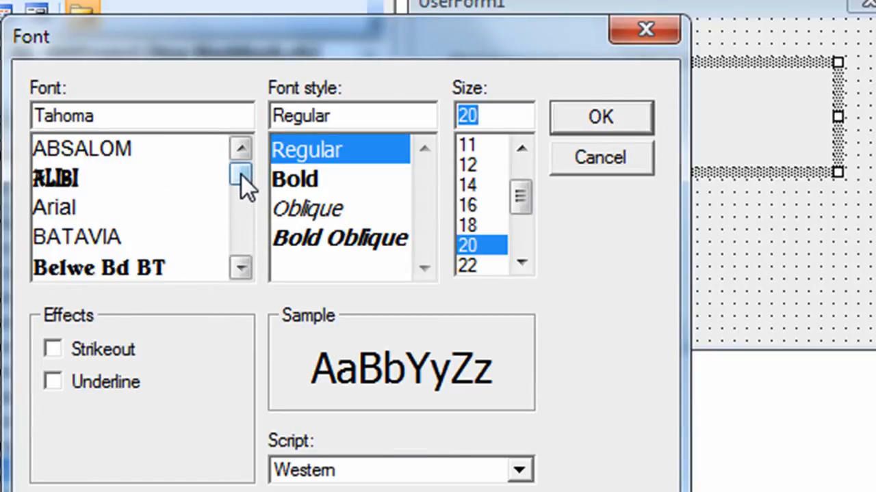
left_click(53, 207)
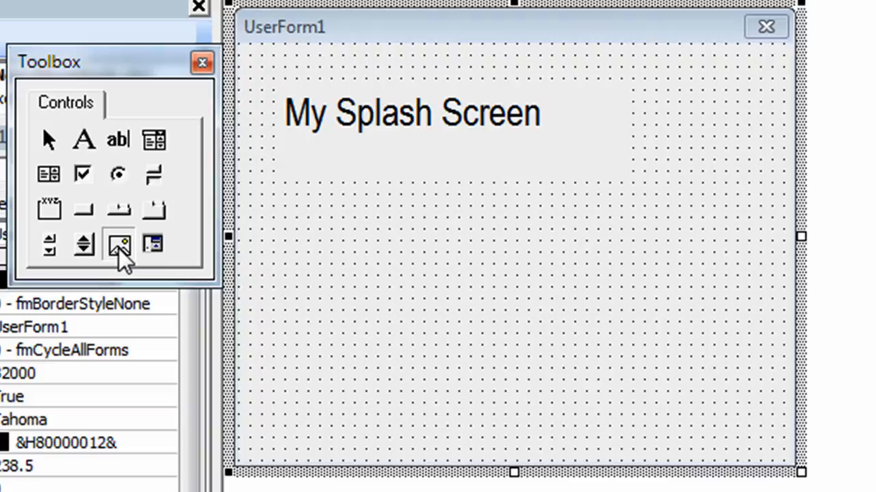
- Draw a large Image control below the title on UserForm1
left_click(119, 244)
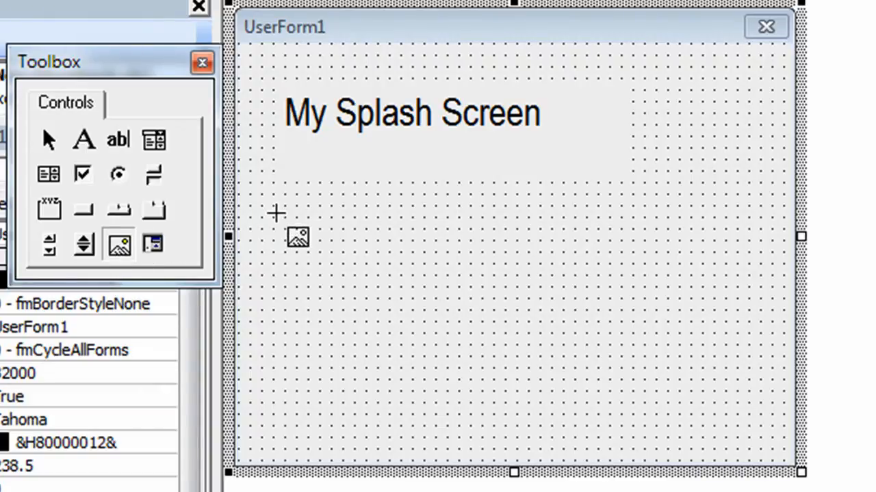
left_click_drag(277, 212, 718, 450)
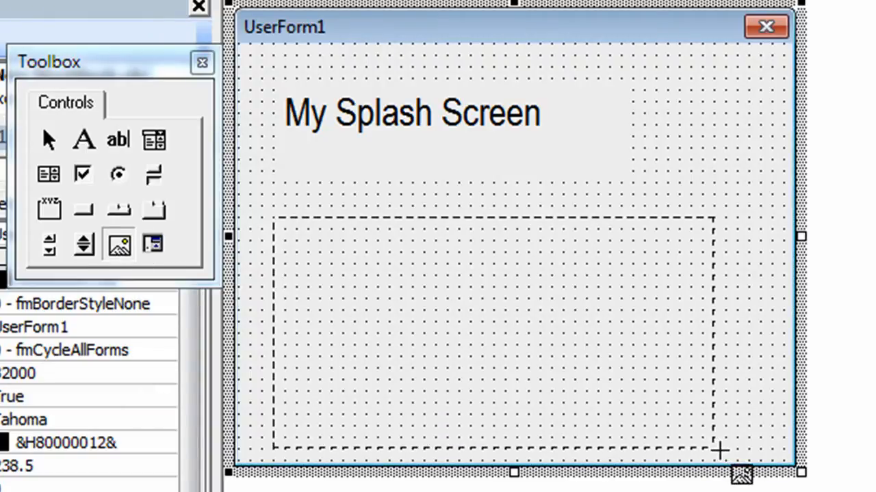
left_click_drag(274, 219, 718, 452)
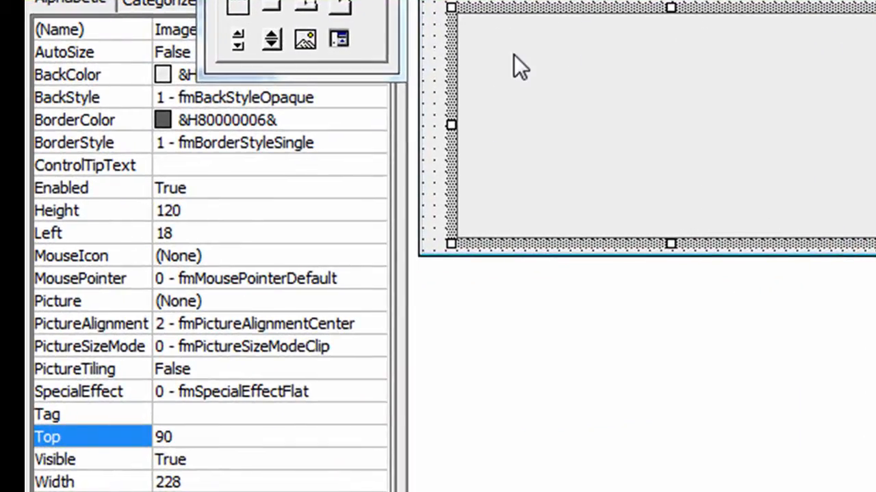
- Load Desert.jpg into the Image control's Picture property
left_click(164, 437)
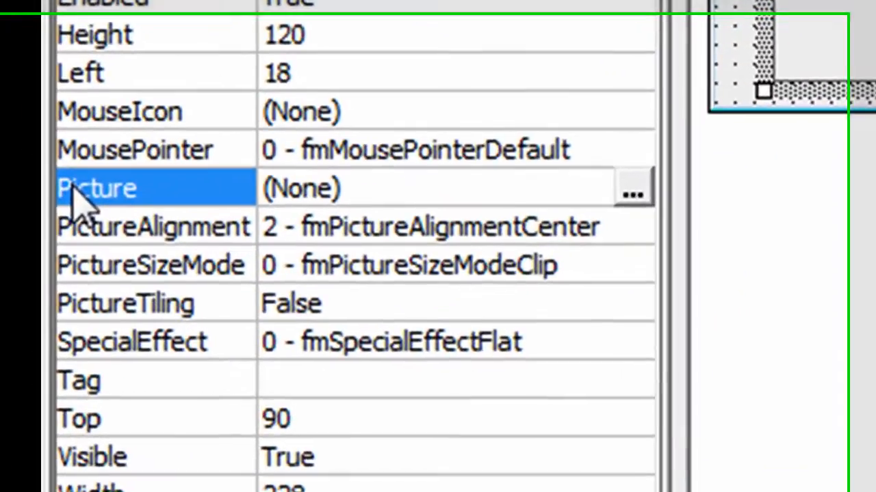
left_click(630, 188)
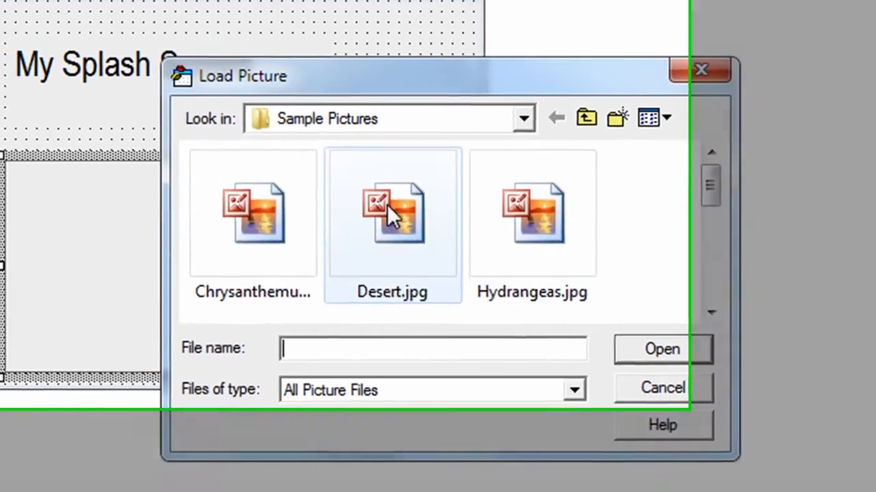
left_click(660, 348)
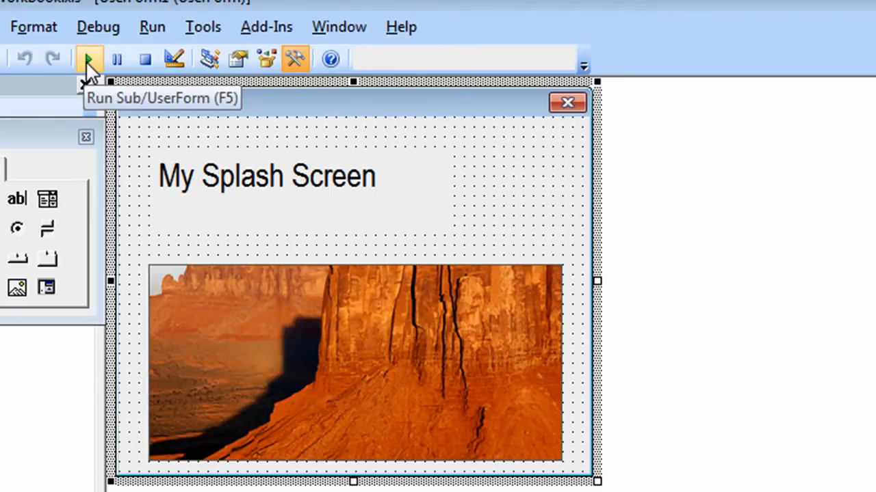
- Run UserForm1 to preview the splash screen with its canyon photo over the workbook
left_click(89, 59)
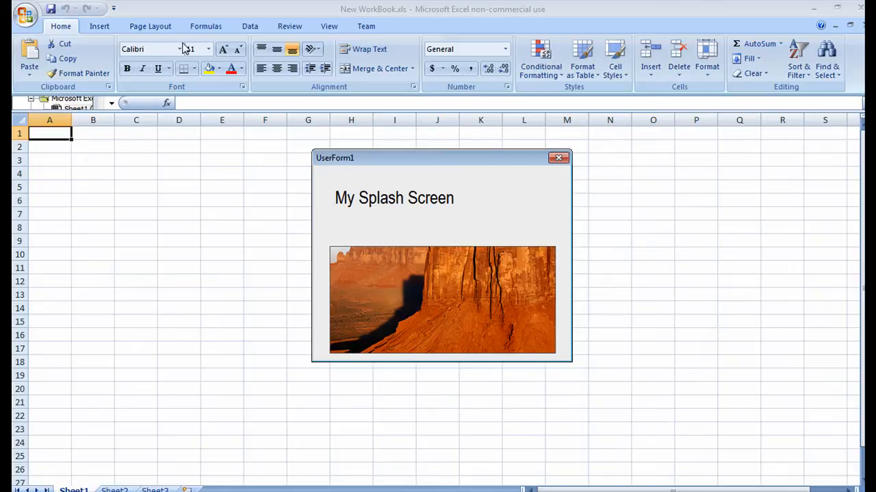
mouse_move(574, 23)
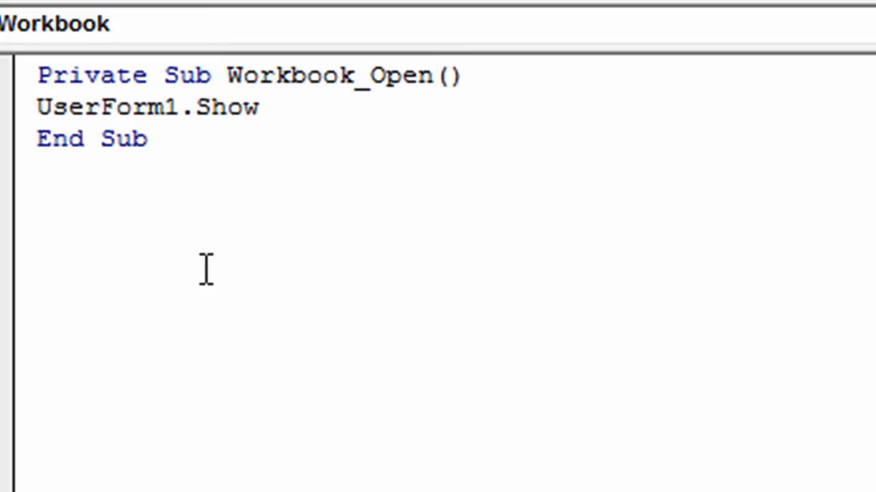
mouse_move(195, 89)
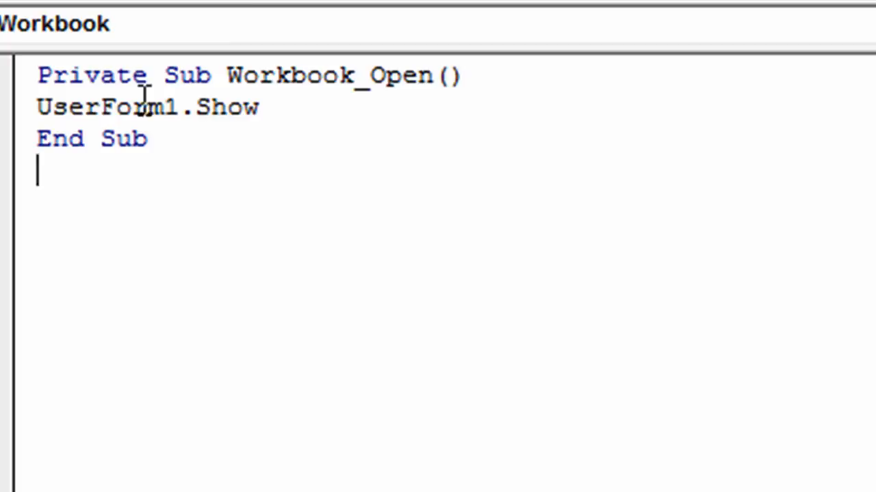
mouse_move(247, 106)
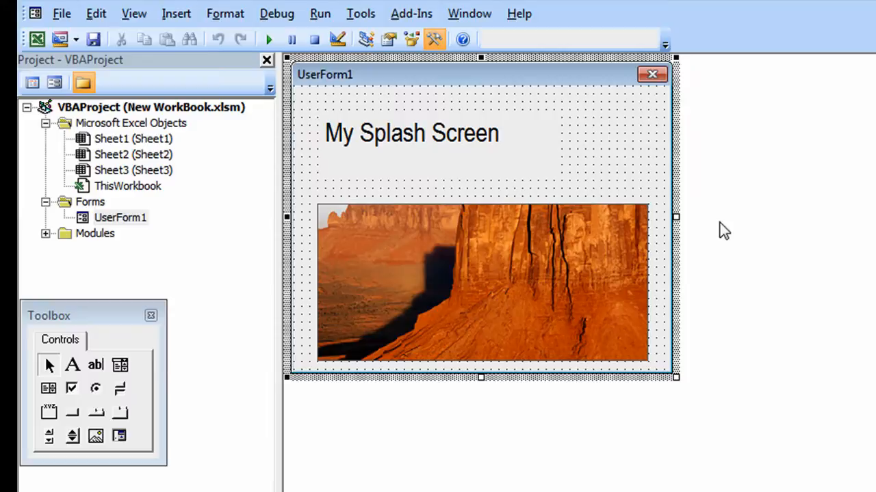
mouse_move(631, 169)
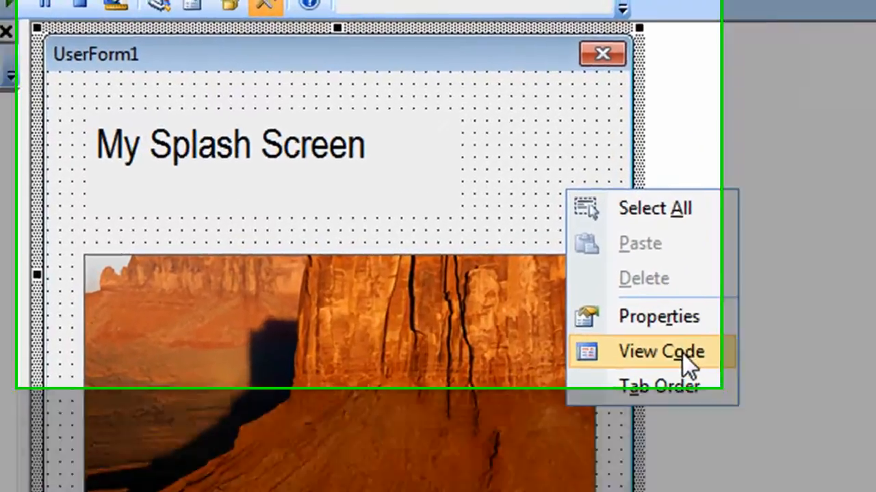
- Add a UserForm_Activate handler scheduling KillTheForm via Application.OnTime Now + TimeValue("00:00:05")
left_click(661, 351)
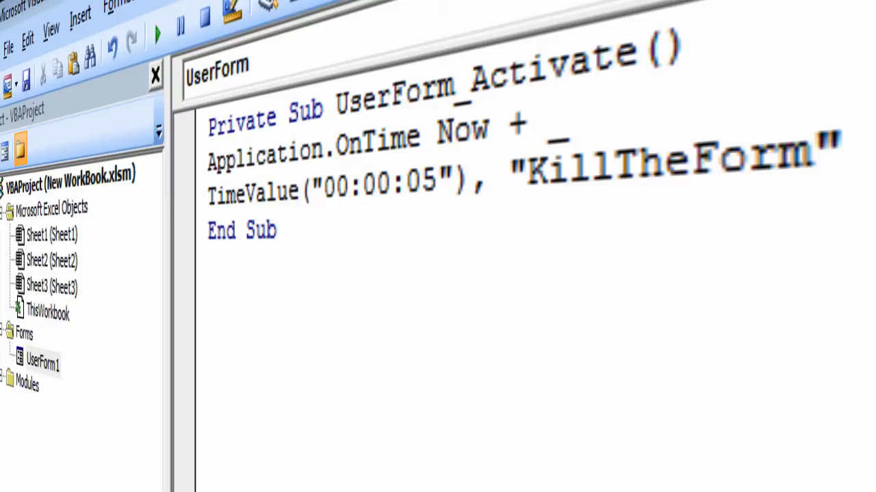
left_click(660, 52)
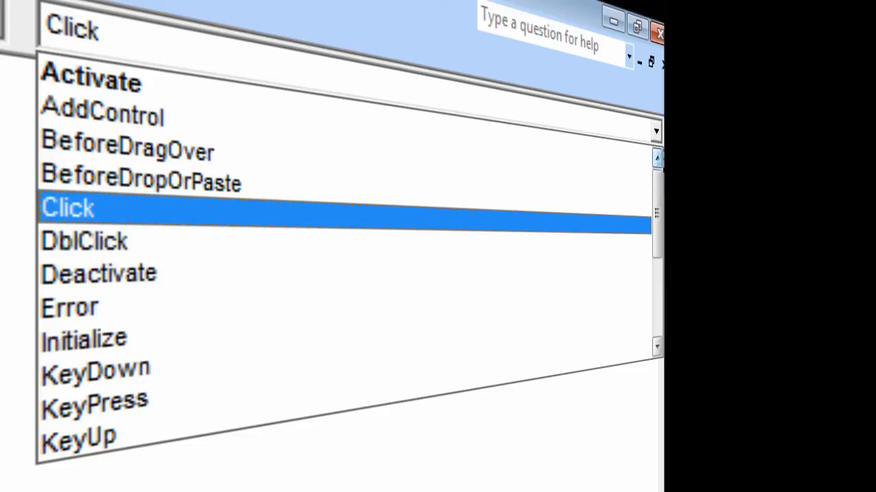
left_click(90, 81)
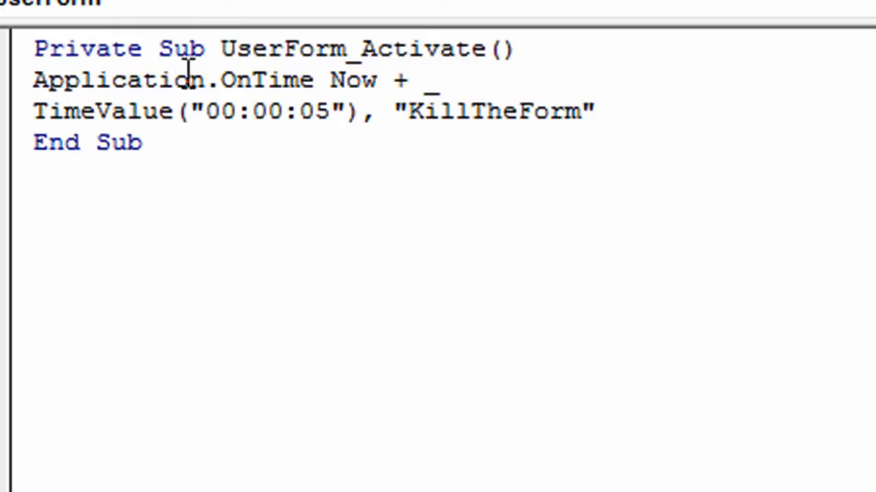
mouse_move(52, 119)
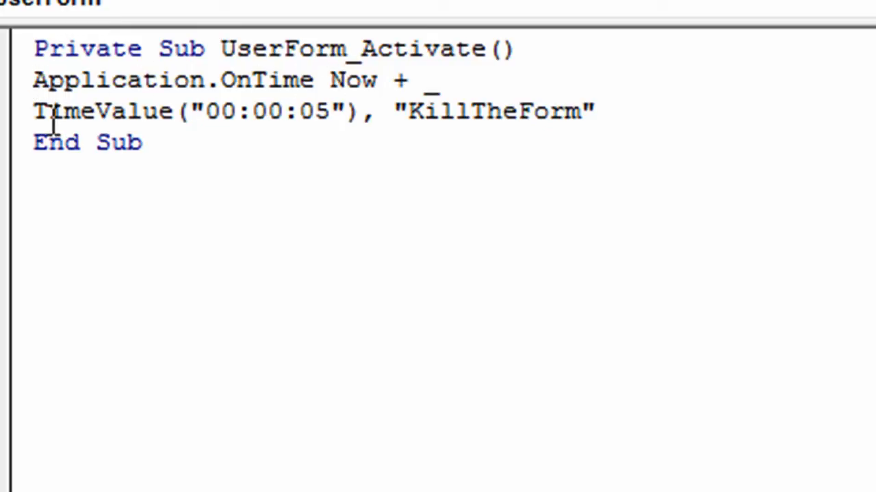
mouse_move(354, 134)
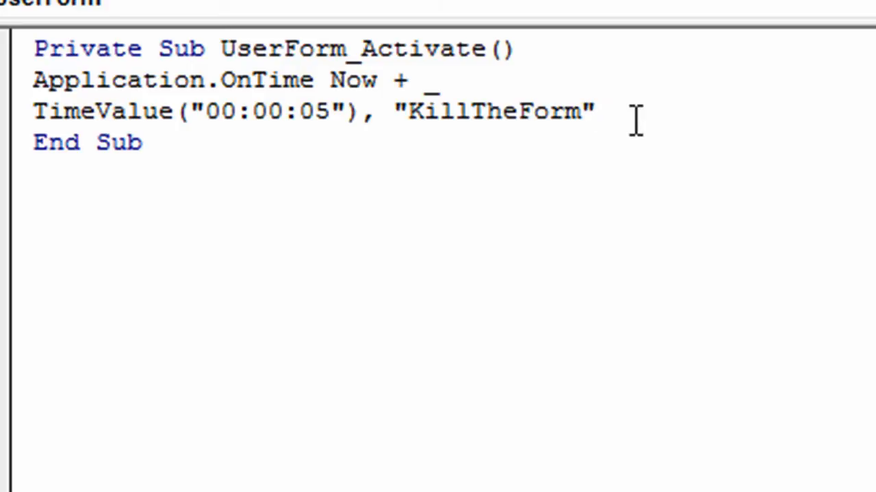
left_click(596, 111)
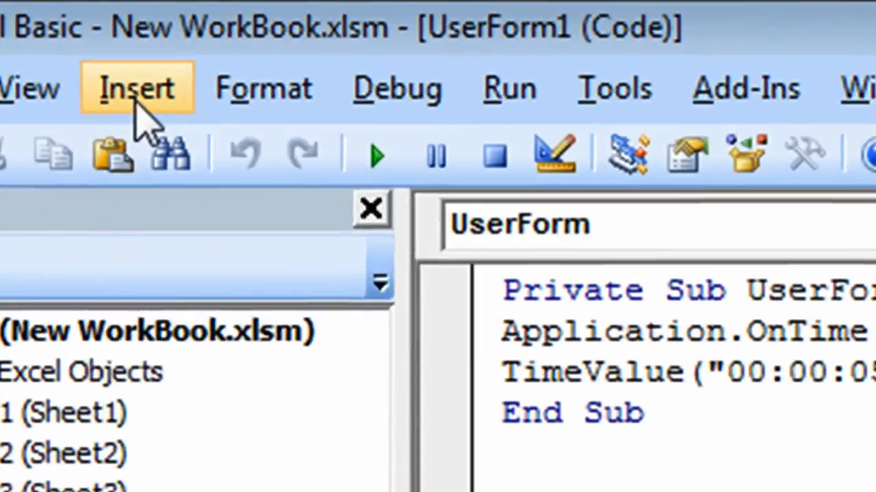
- Insert Module1 with a KillTheForm sub that runs Unload UserForm1
left_click(137, 87)
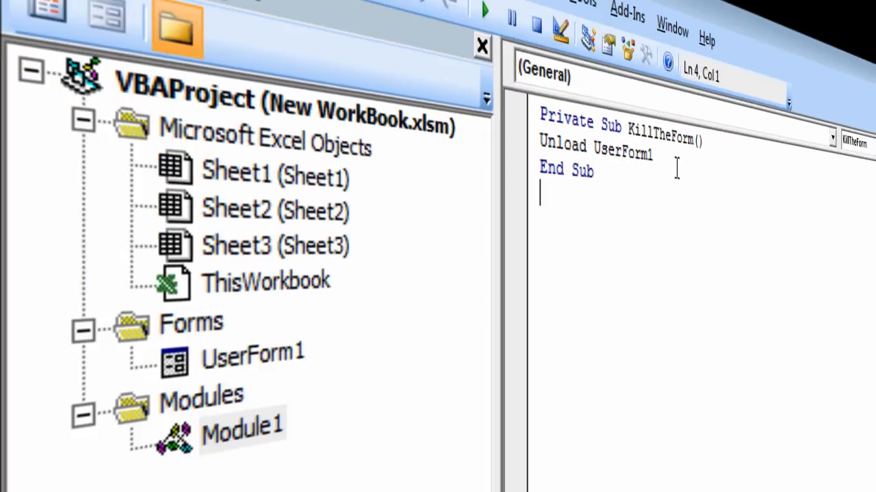
right_click(252, 354)
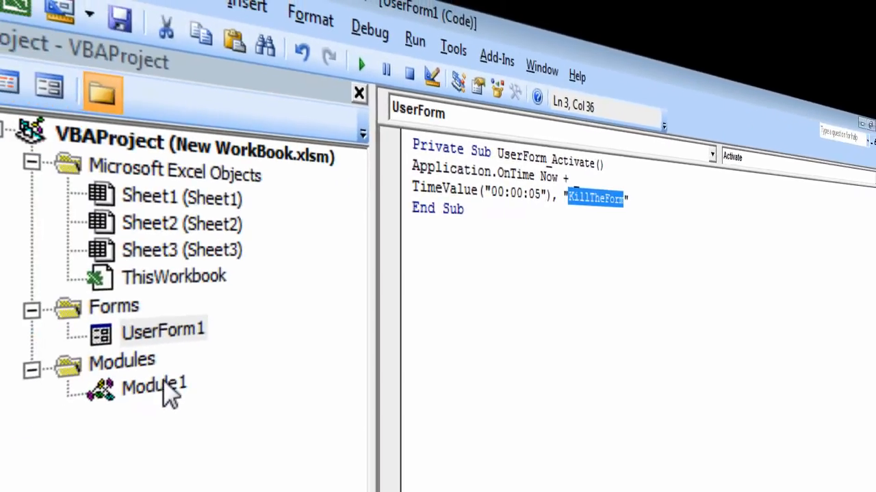
double_click(154, 384)
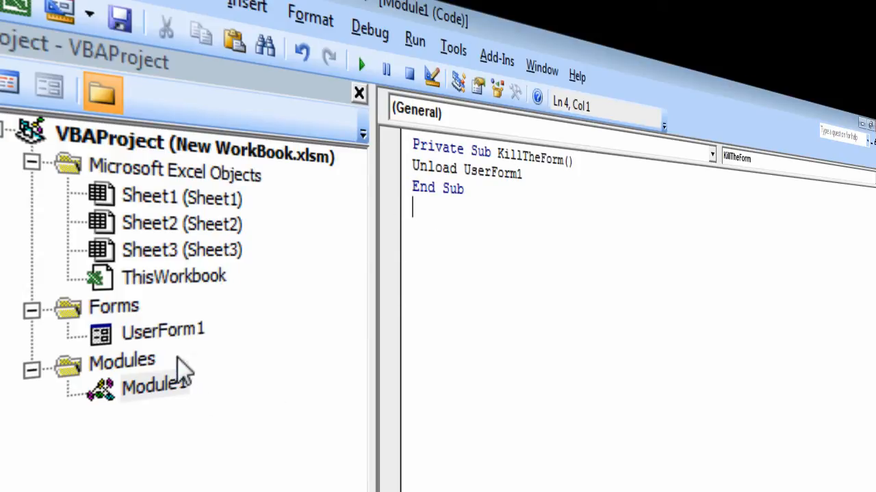
double_click(163, 330)
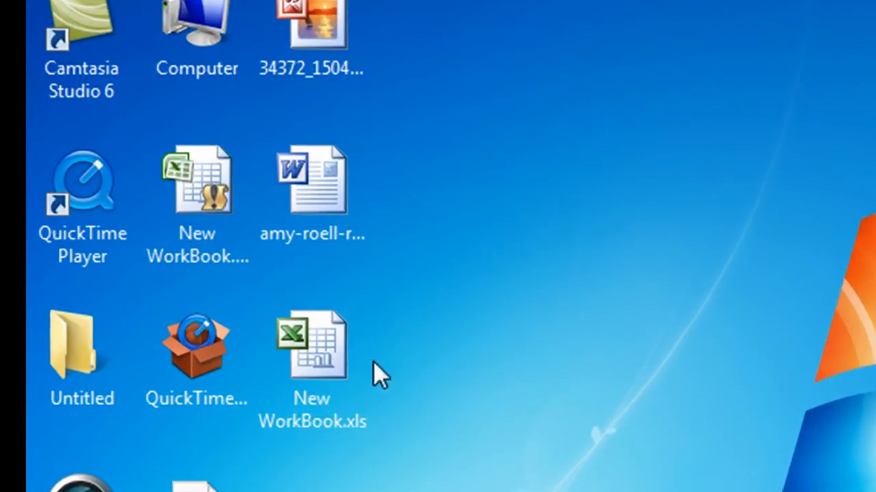
- Open New WorkBook.xlsm from the desktop and watch the splash screen unload after five seconds
left_click(198, 181)
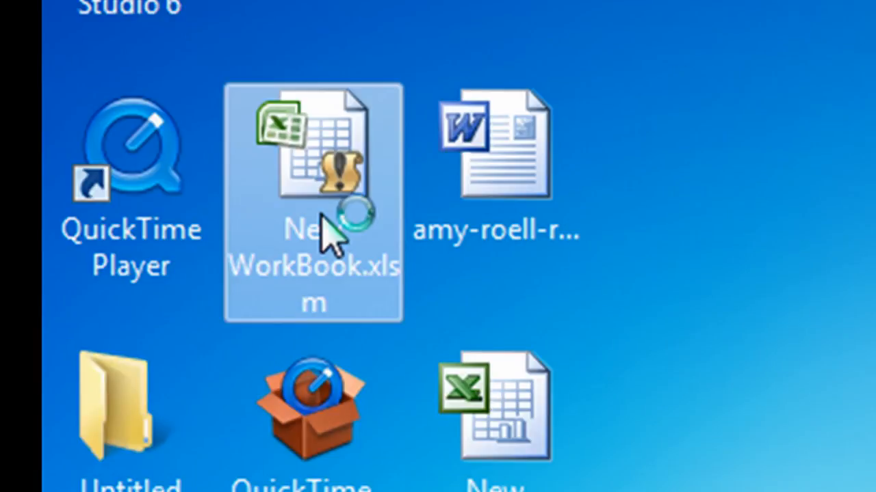
double_click(311, 164)
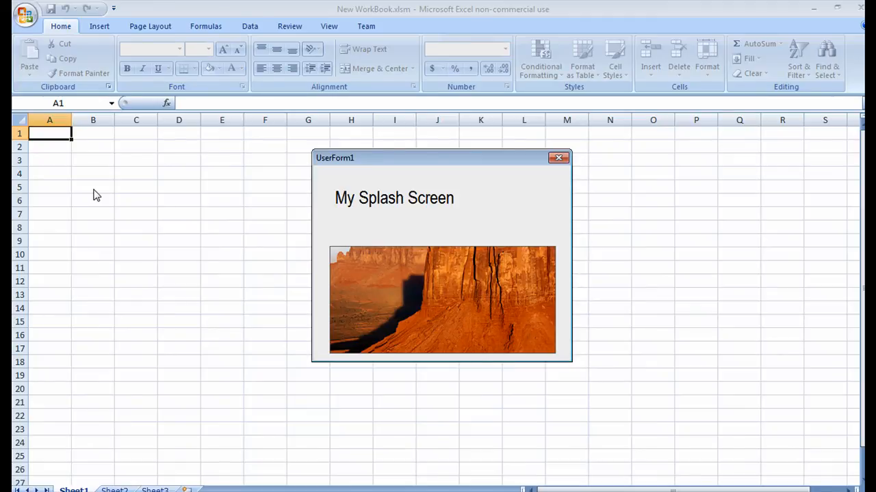
left_click(558, 157)
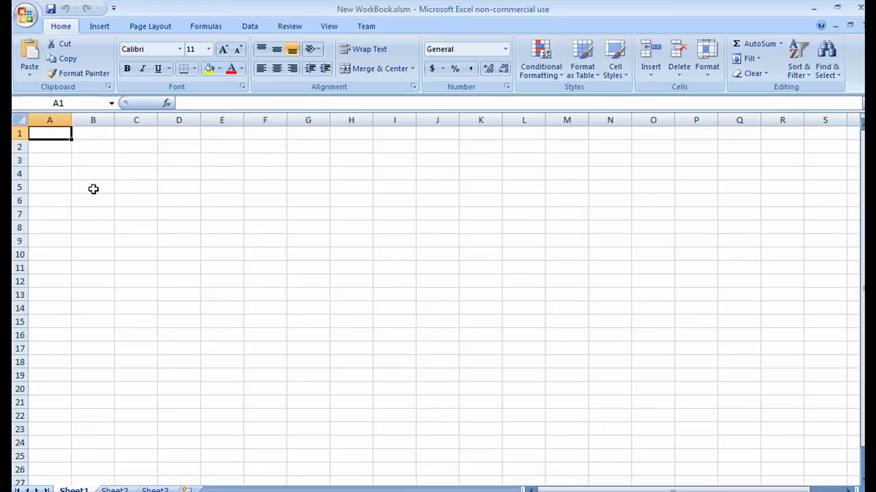